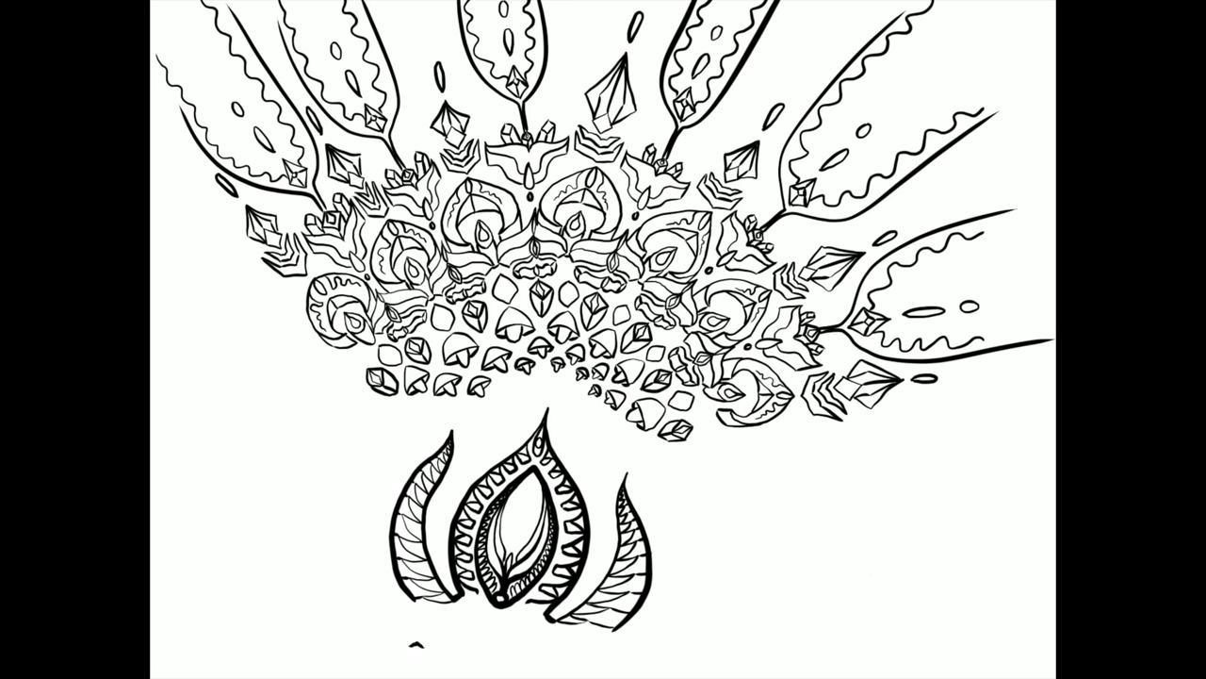
text(You have to teach your kids to navigate a world that you don)
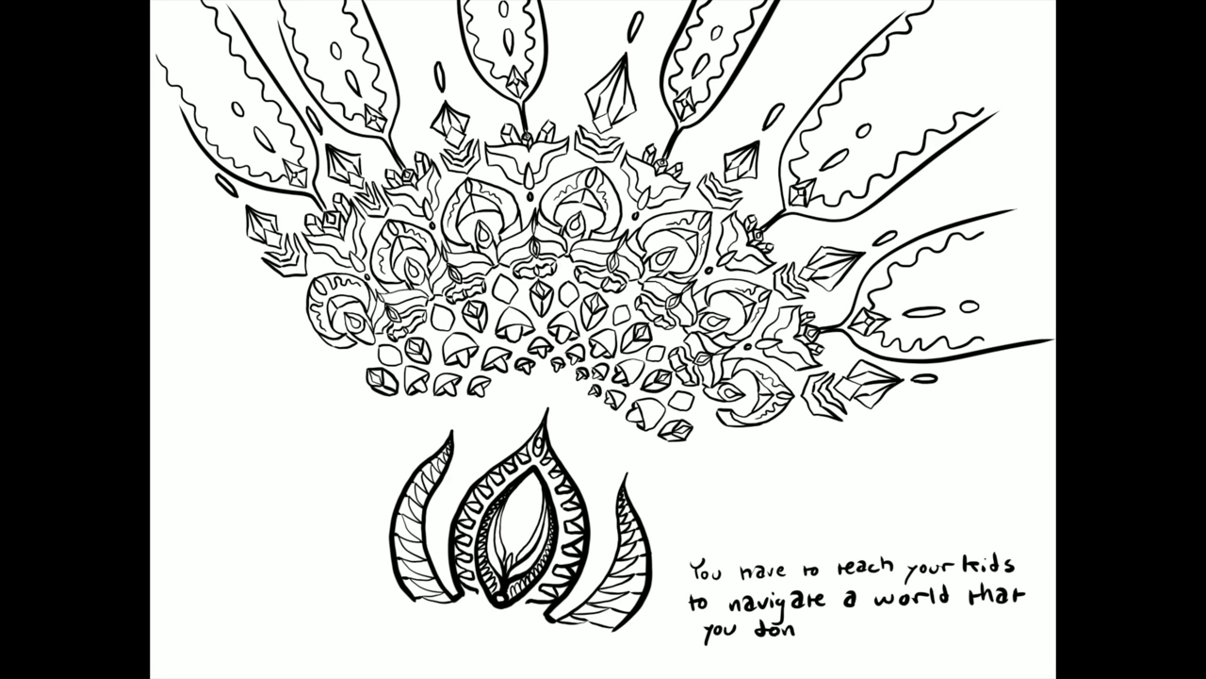